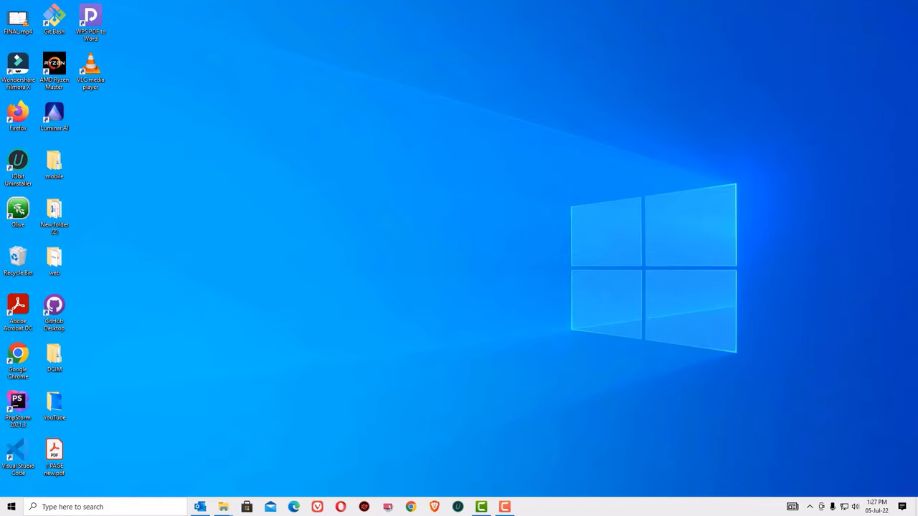
Open the Run dialog with Windows+R
key("win+r")
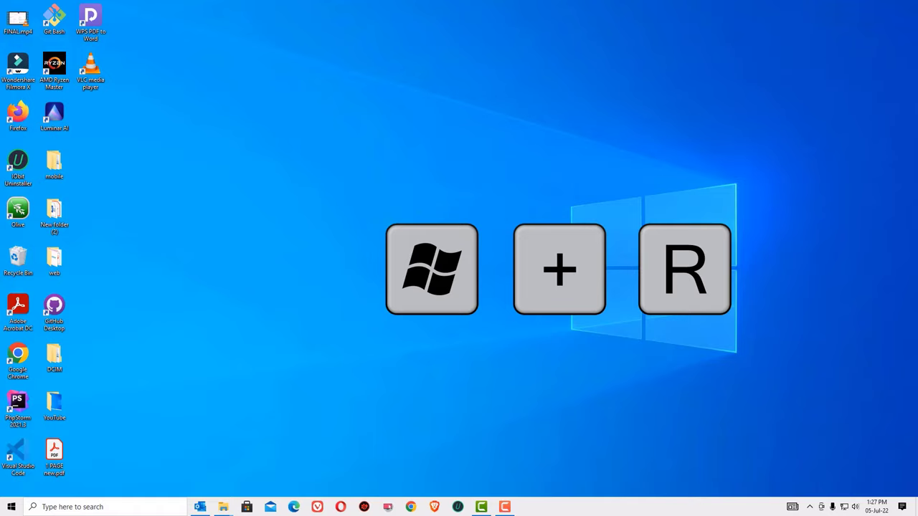
Launch Device Manager by running devmgmt.msc from the Run box
type("dev")
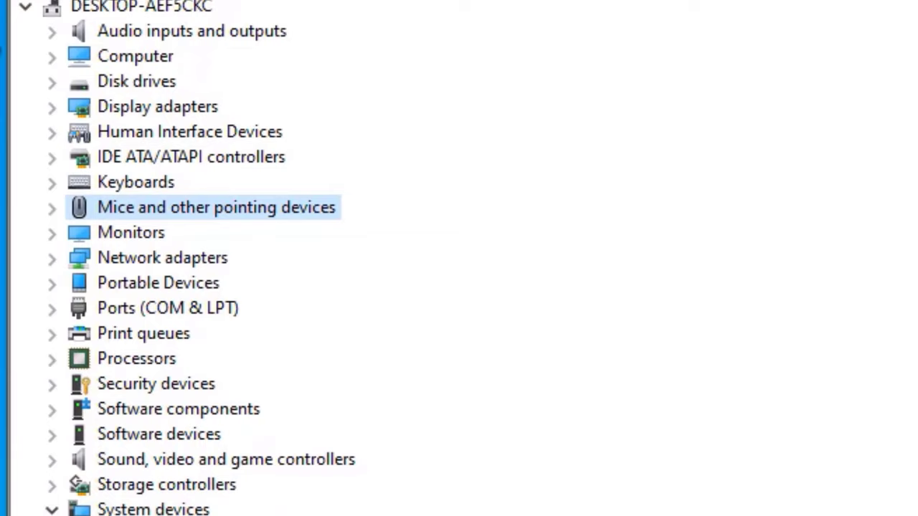
Expand Mice and other pointing devices and begin Update driver on HID-compliant mouse
left_click(51, 207)
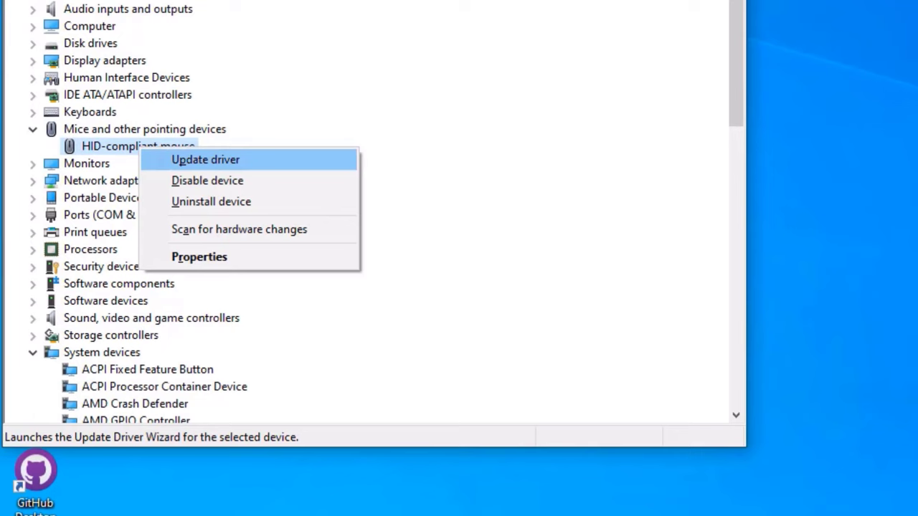
left_click(205, 159)
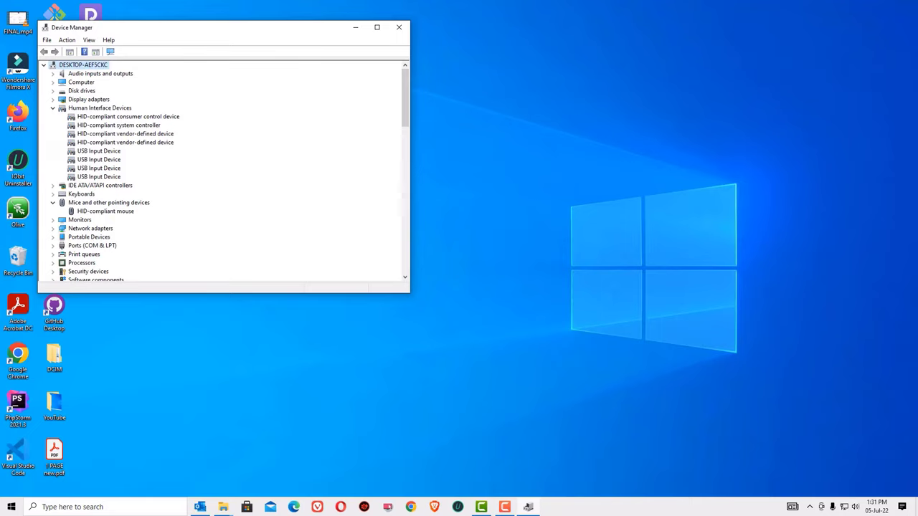
Close the Device Manager window to return to the clear desktop
left_click(399, 28)
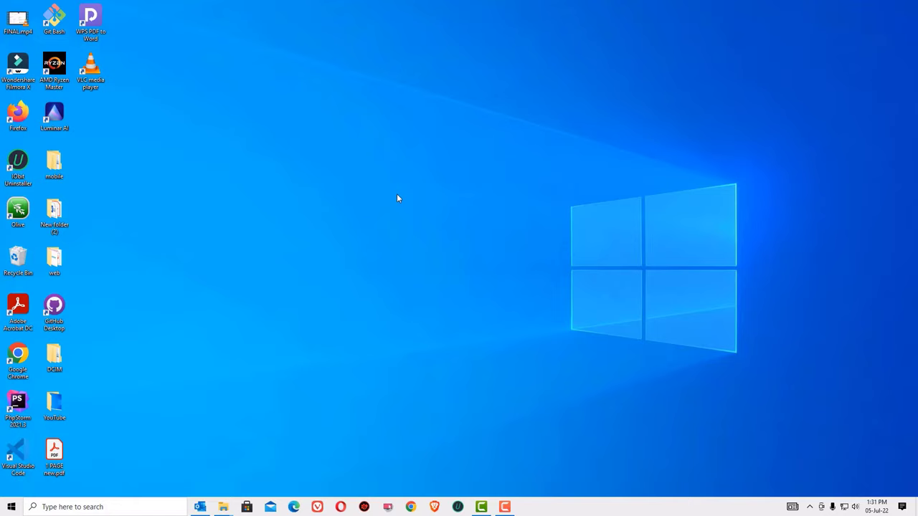